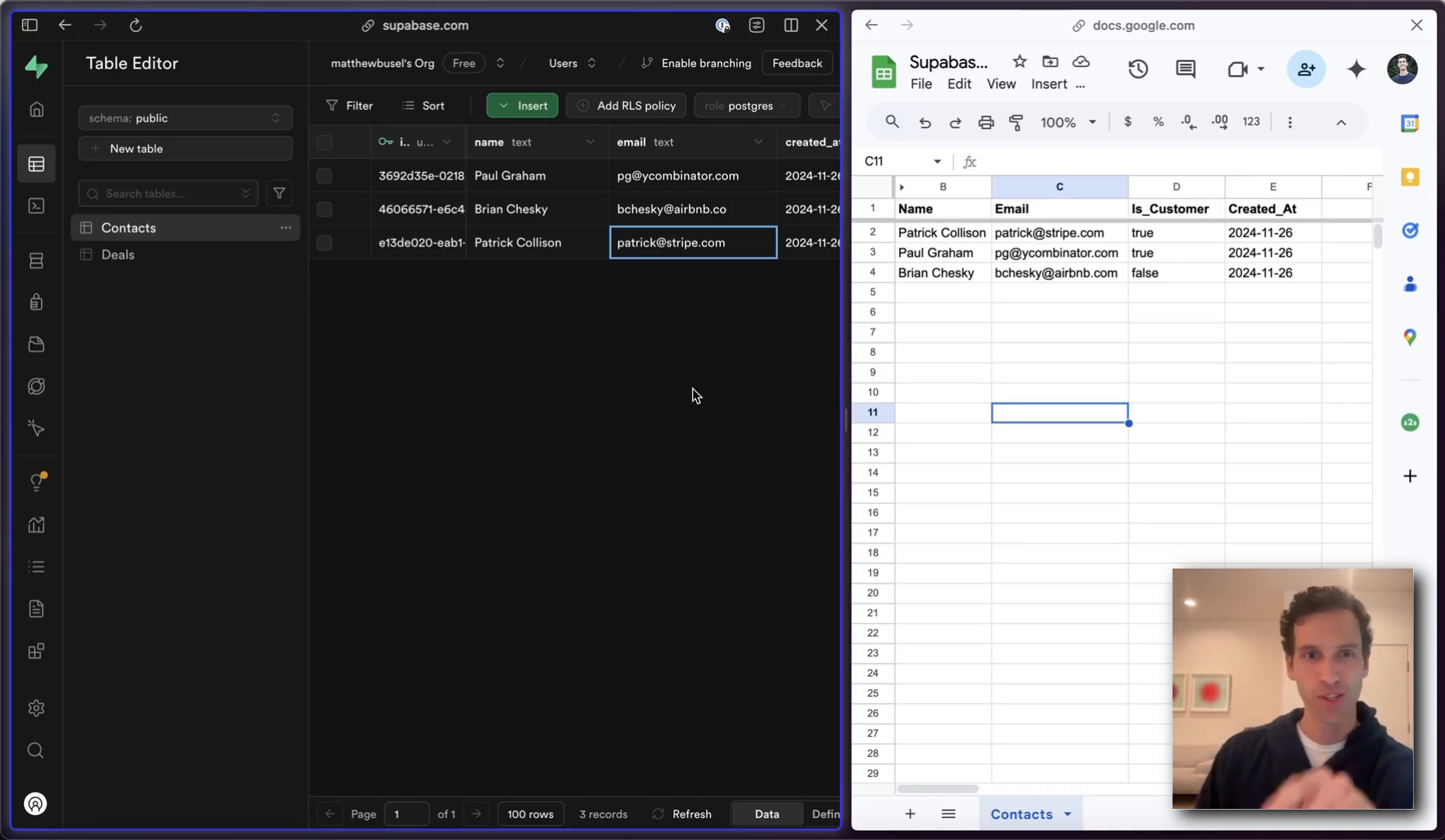
{"action": "mouse_move", "coordinate": [598, 357]}
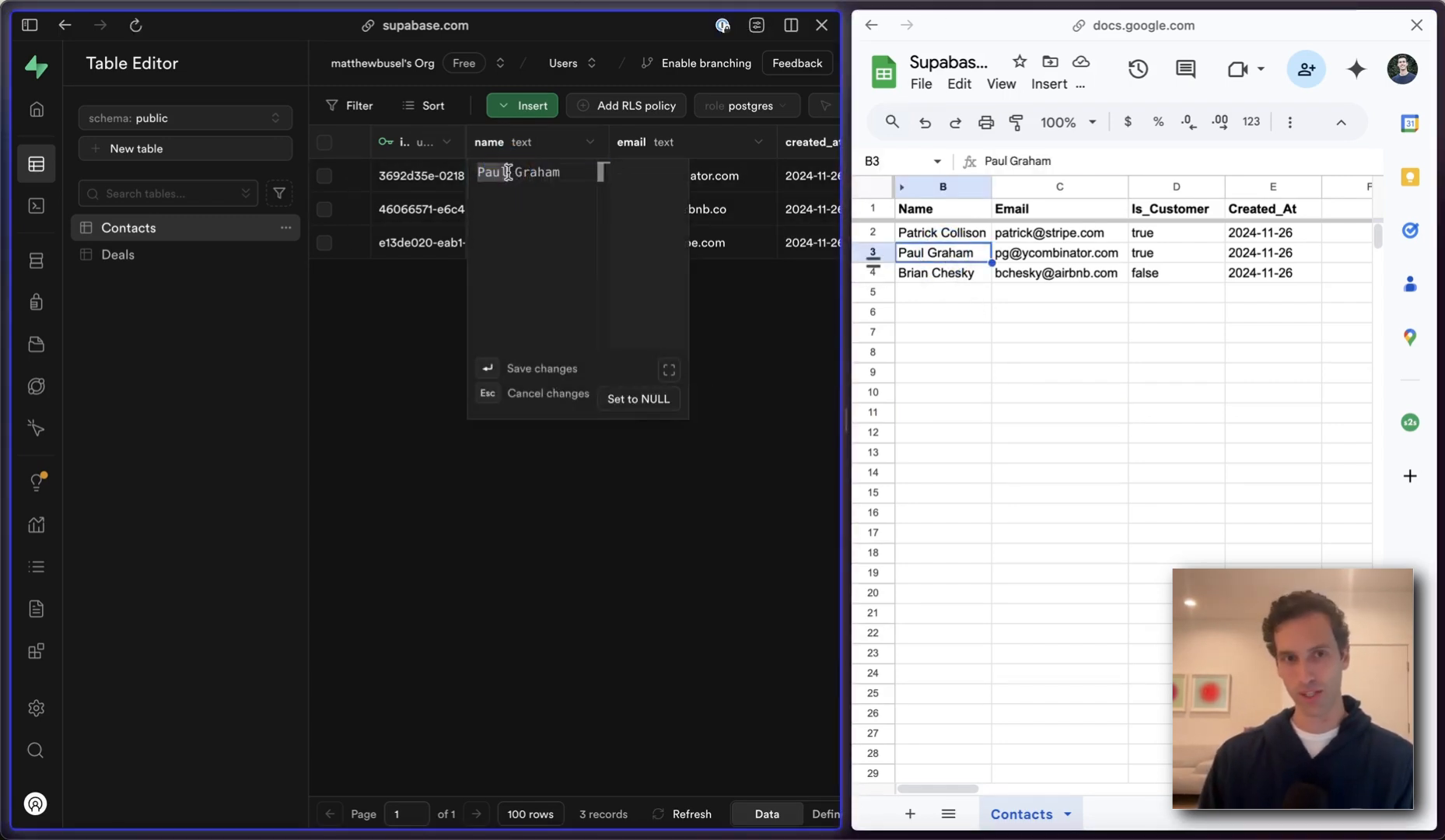
Rename the Paul Graham contact to 'PG' in the Supabase Contacts table.
{"action": "type", "text": "PG"}
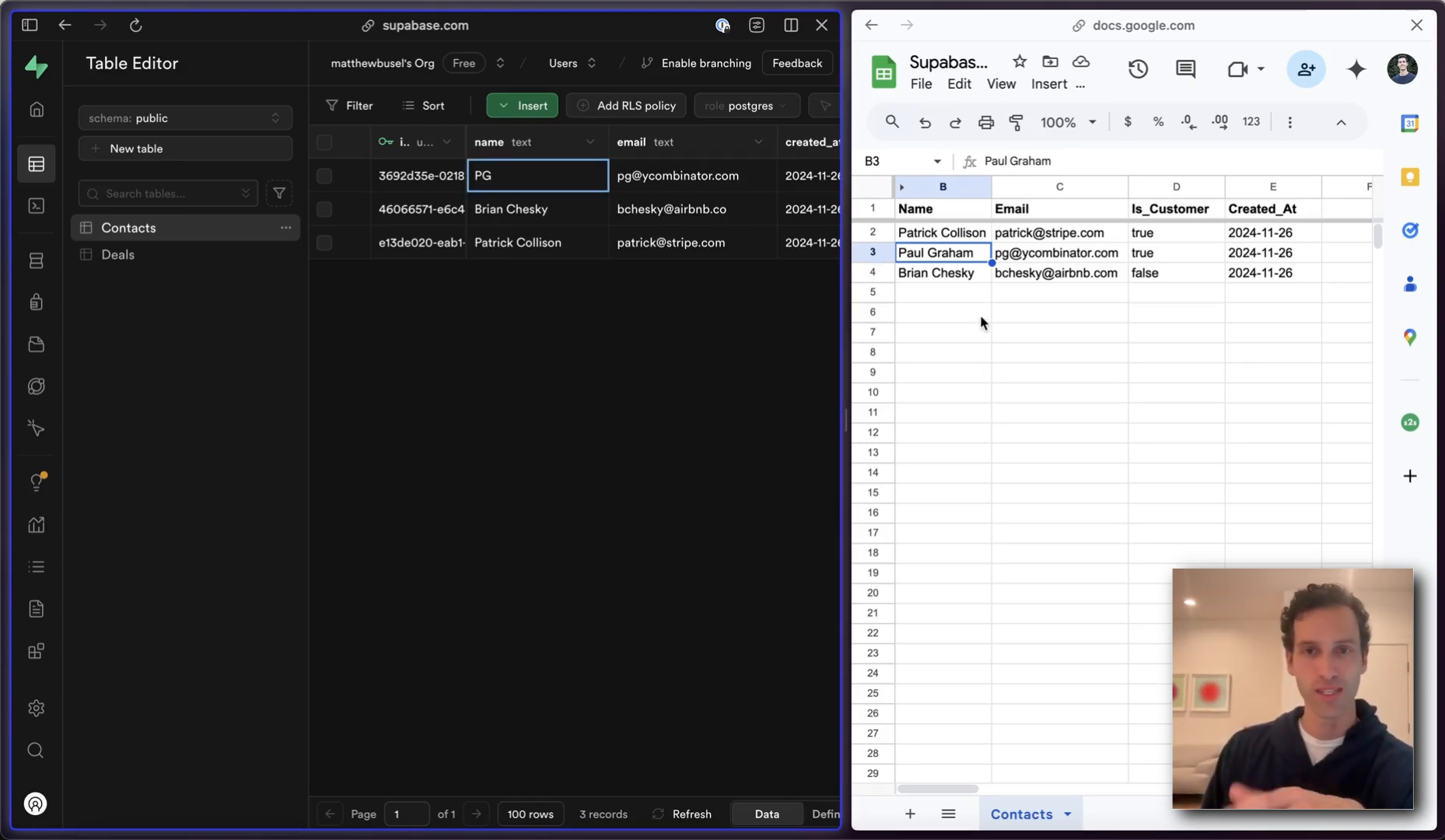
{"action": "type", "text": "PG"}
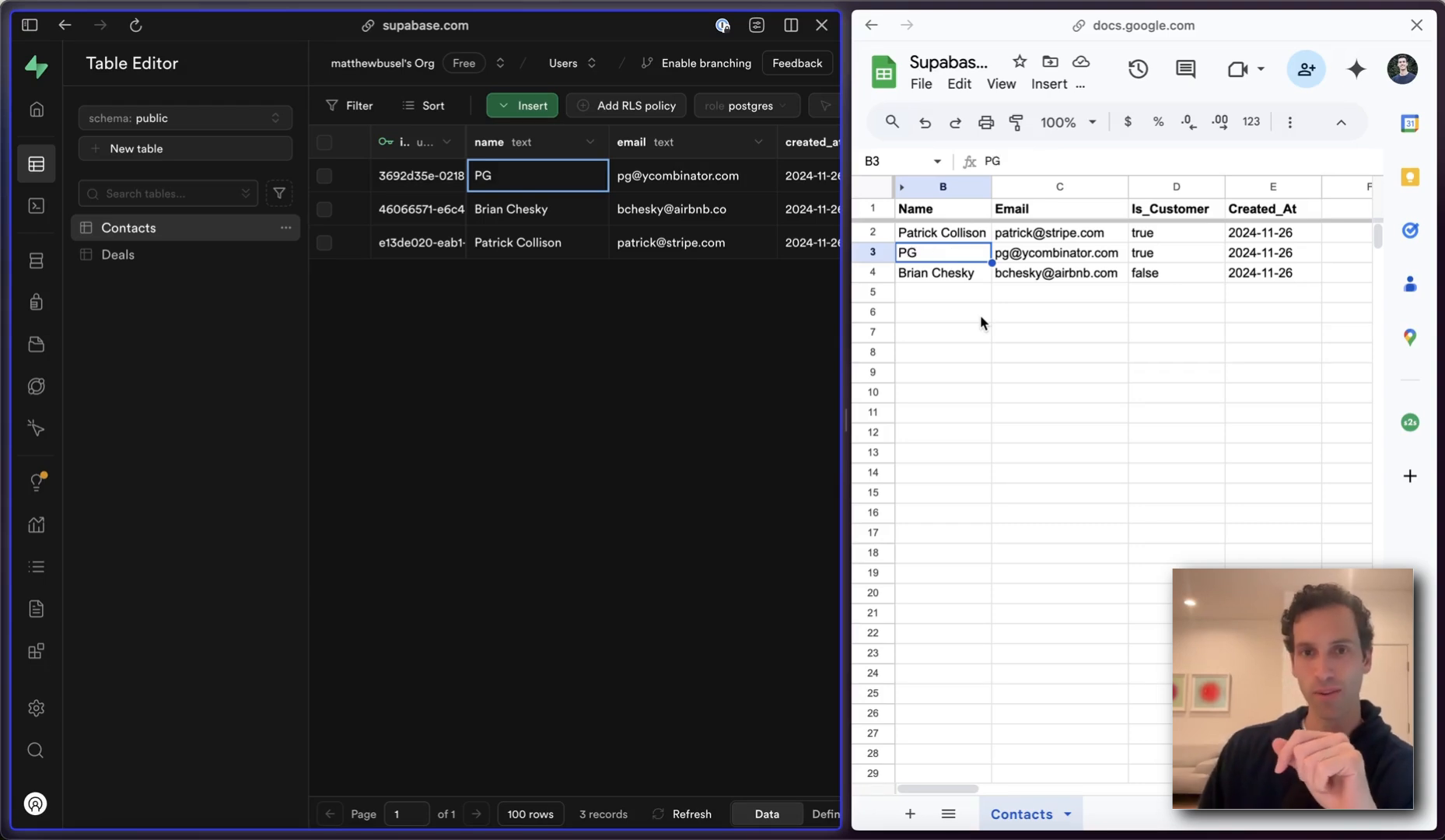
{"action": "mouse_move", "coordinate": [952, 378]}
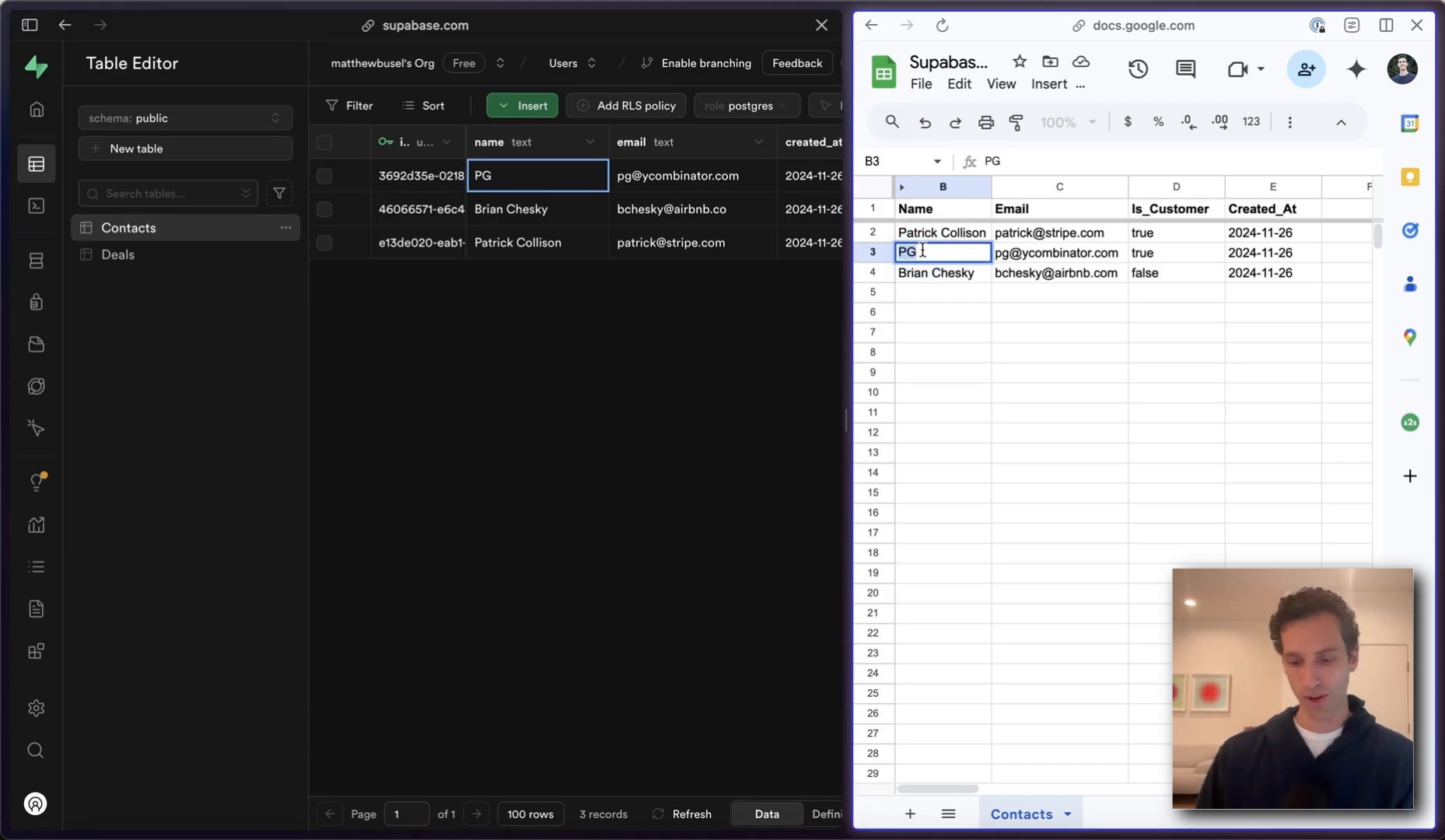
Change the PG name in the Contacts sheet back to 'Paul Graham'.
{"action": "type", "text": "Paul Graham"}
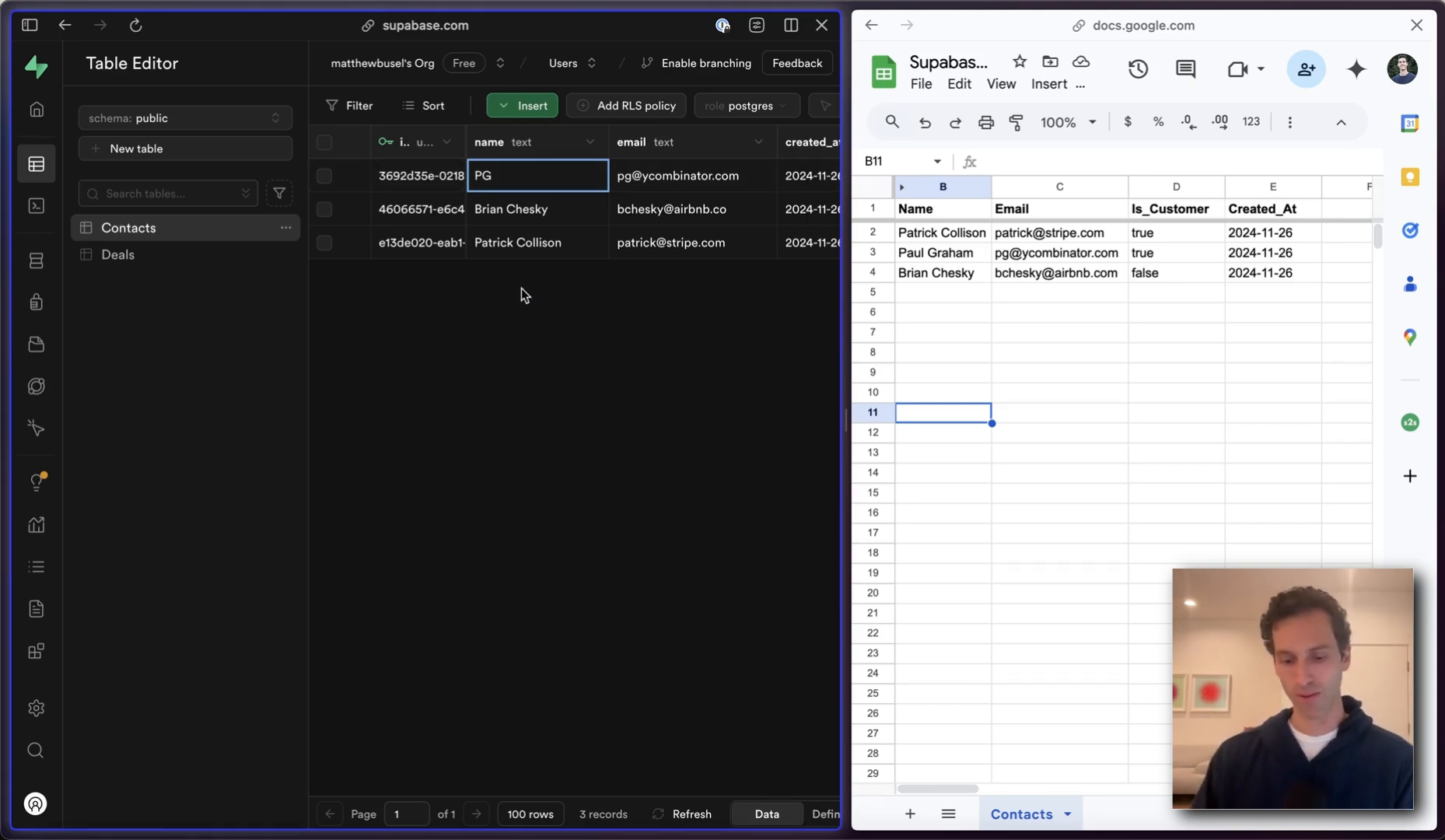
{"action": "type", "text": "Paul Graham"}
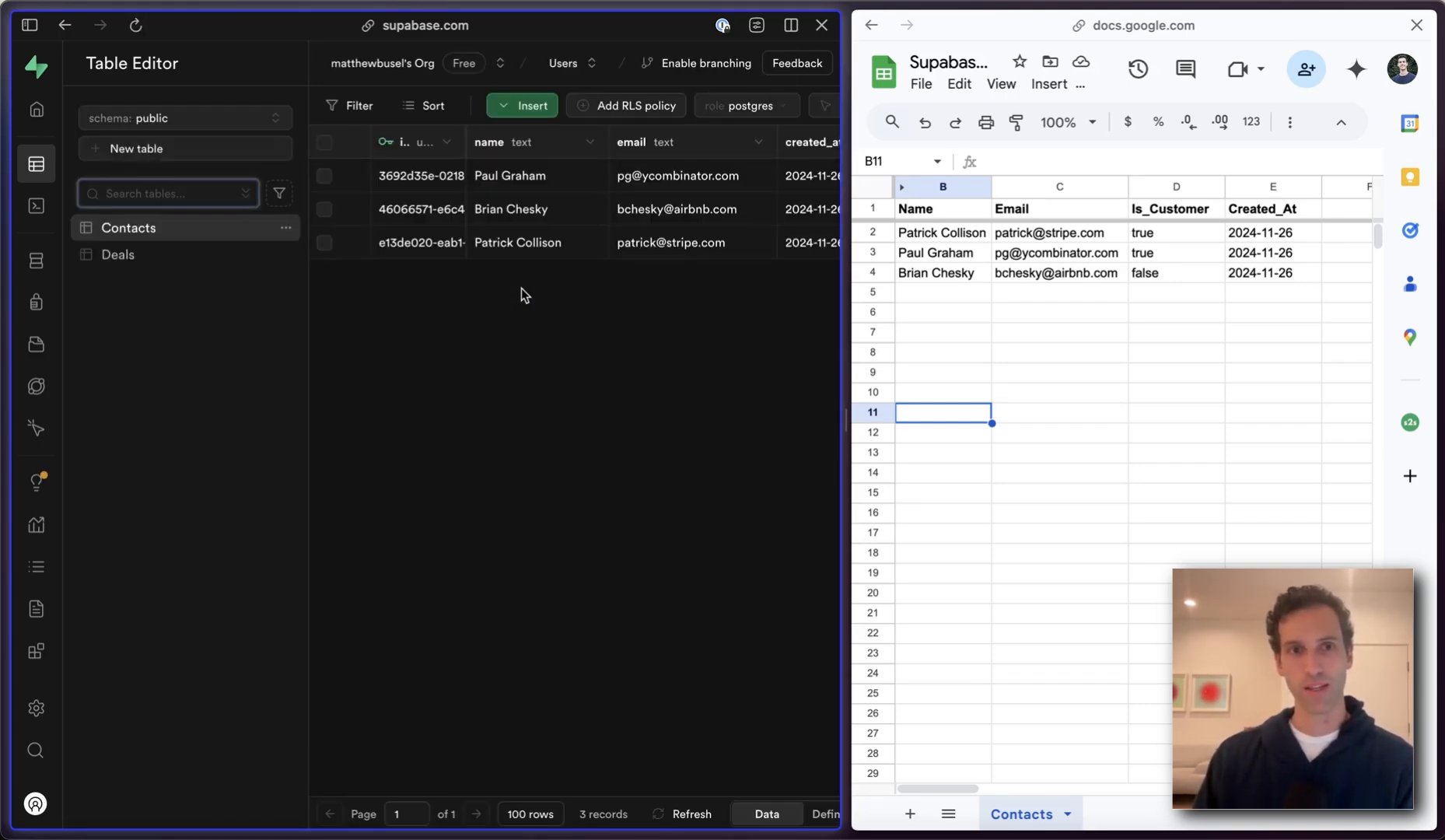
{"action": "mouse_move", "coordinate": [544, 446]}
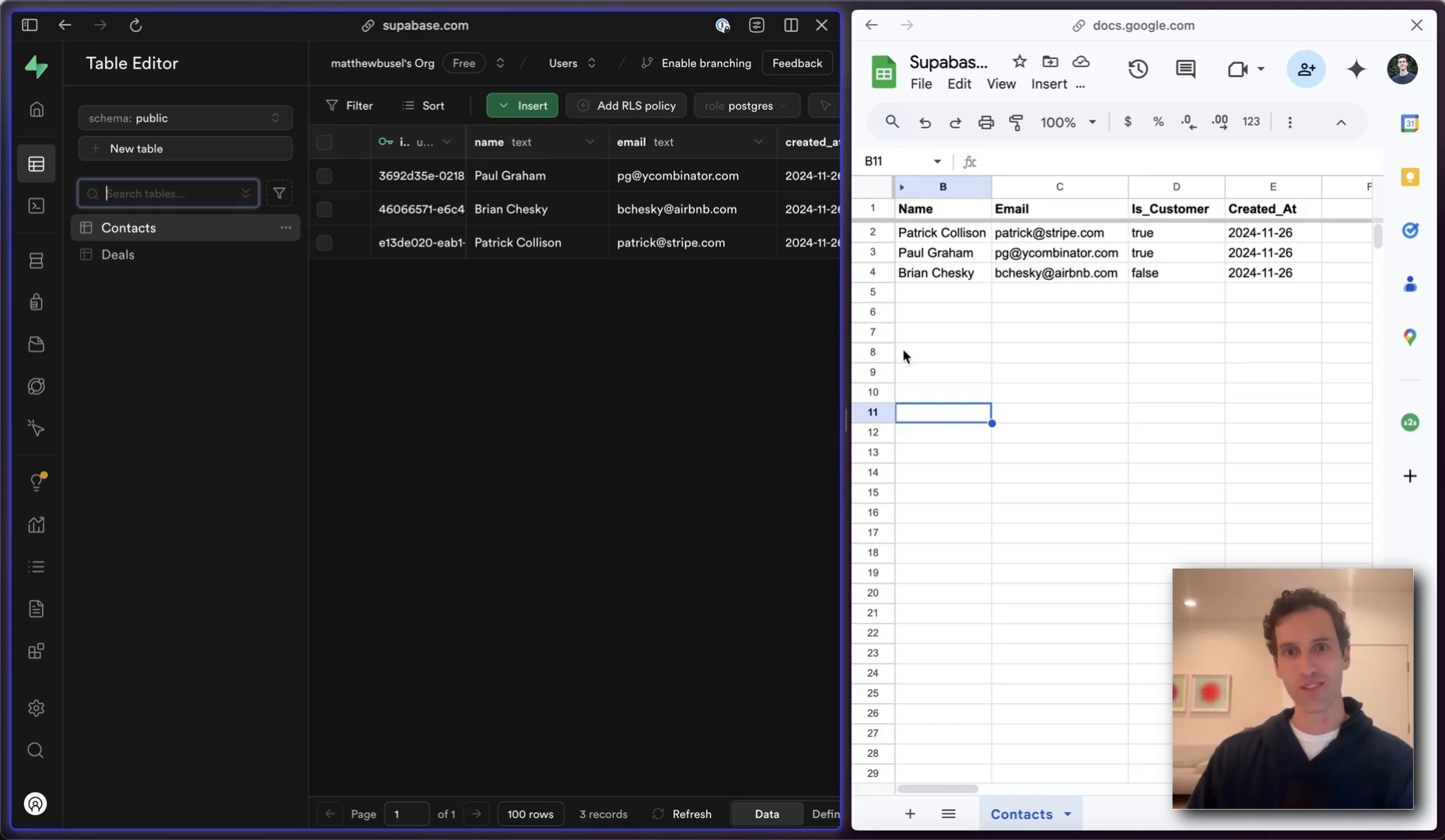
{"action": "mouse_move", "coordinate": [936, 367]}
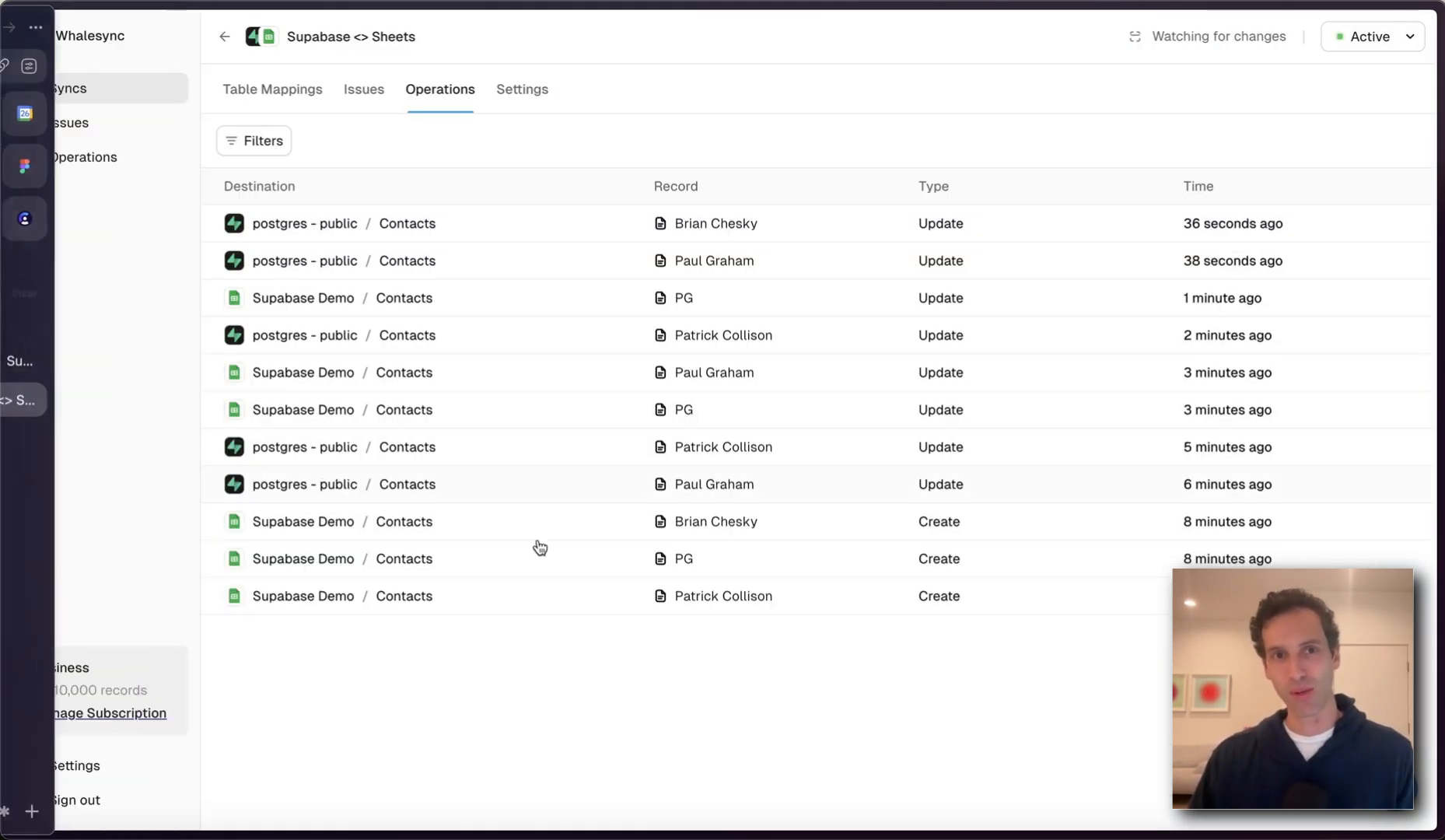
Show the Table Mappings for the Supabase <> Sheets Contacts sync.
{"action": "left_click", "coordinate": [271, 90]}
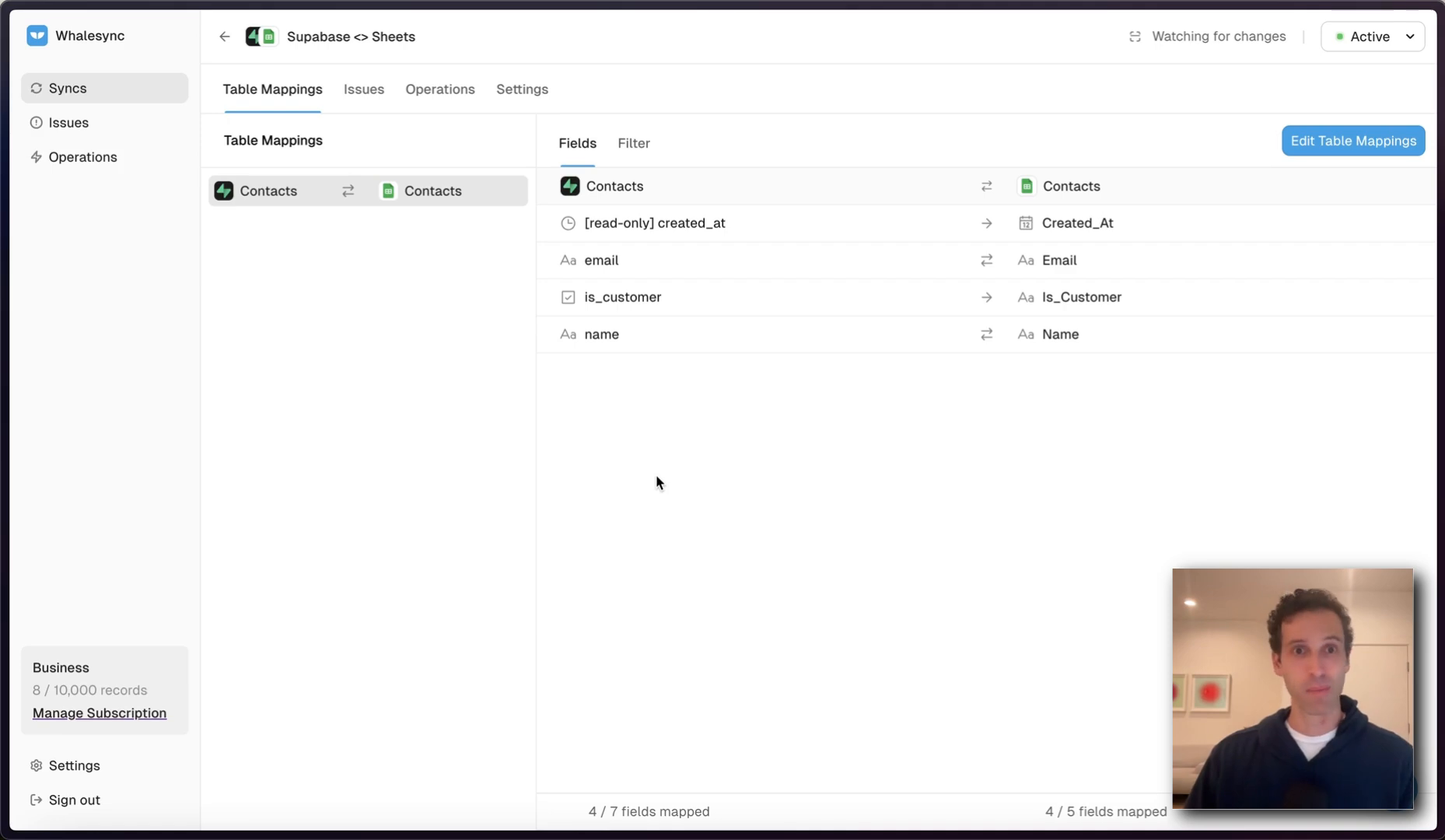
{"action": "mouse_move", "coordinate": [572, 180]}
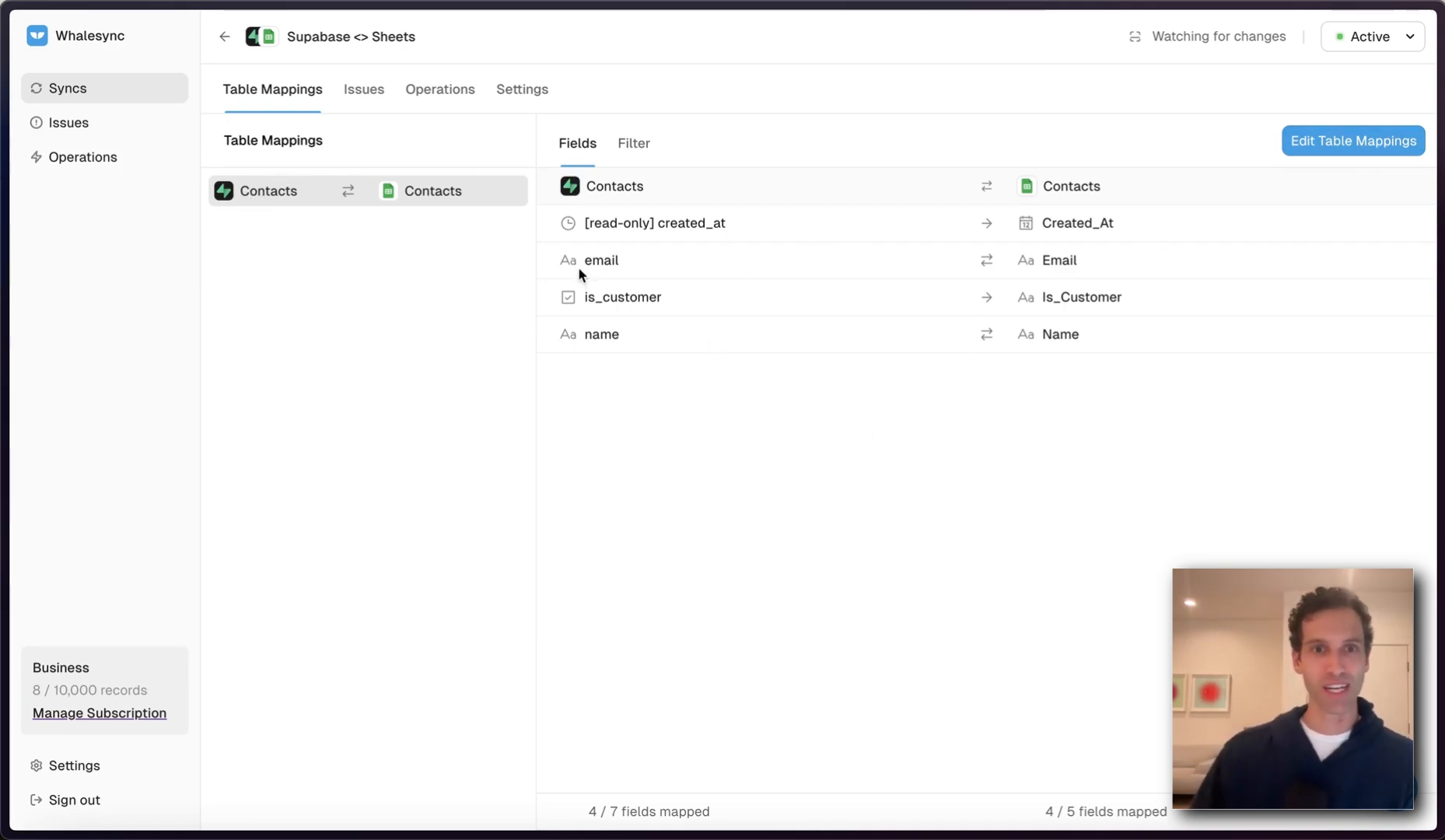
{"action": "mouse_move", "coordinate": [838, 327]}
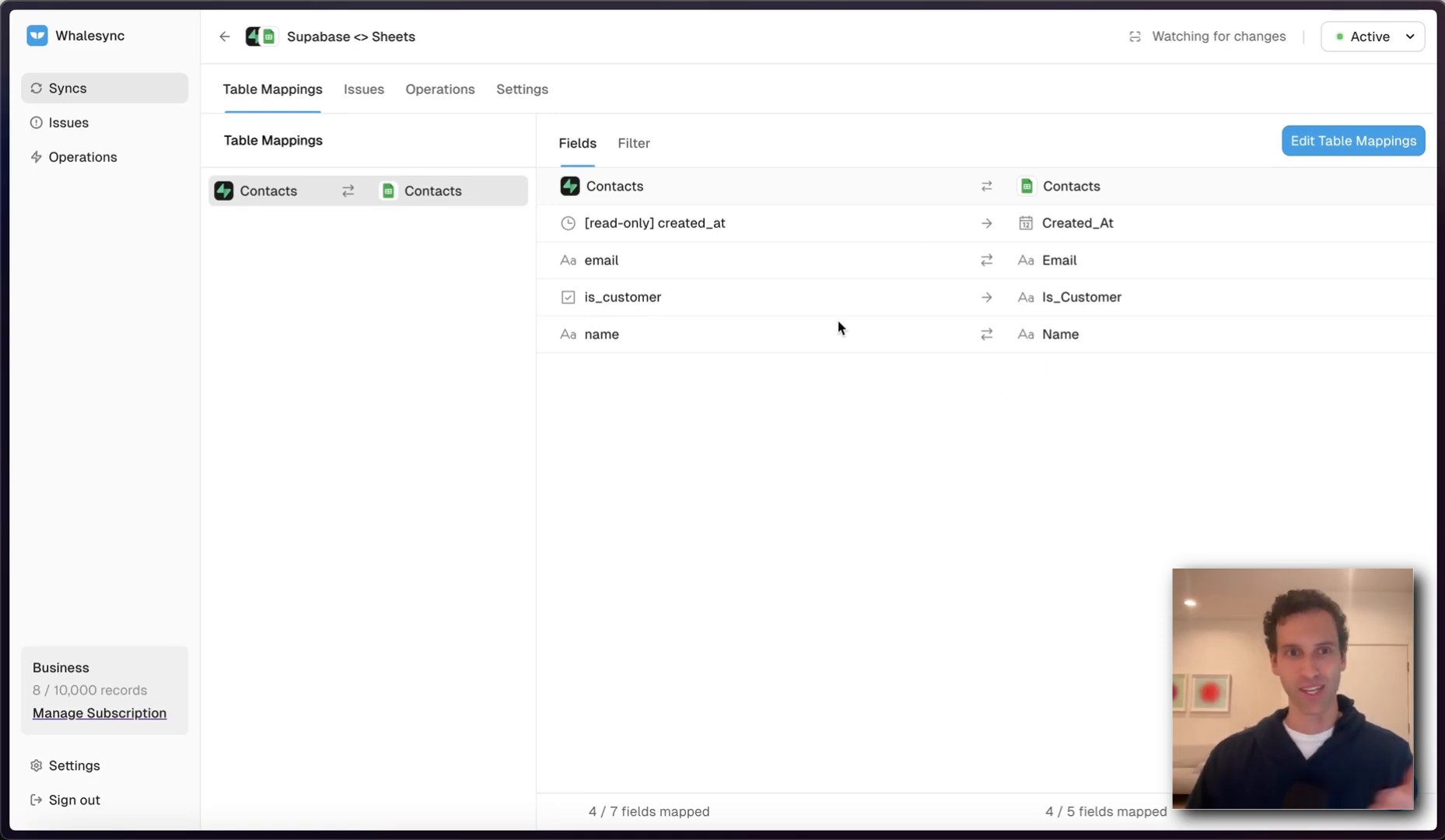
{"action": "mouse_move", "coordinate": [384, 262]}
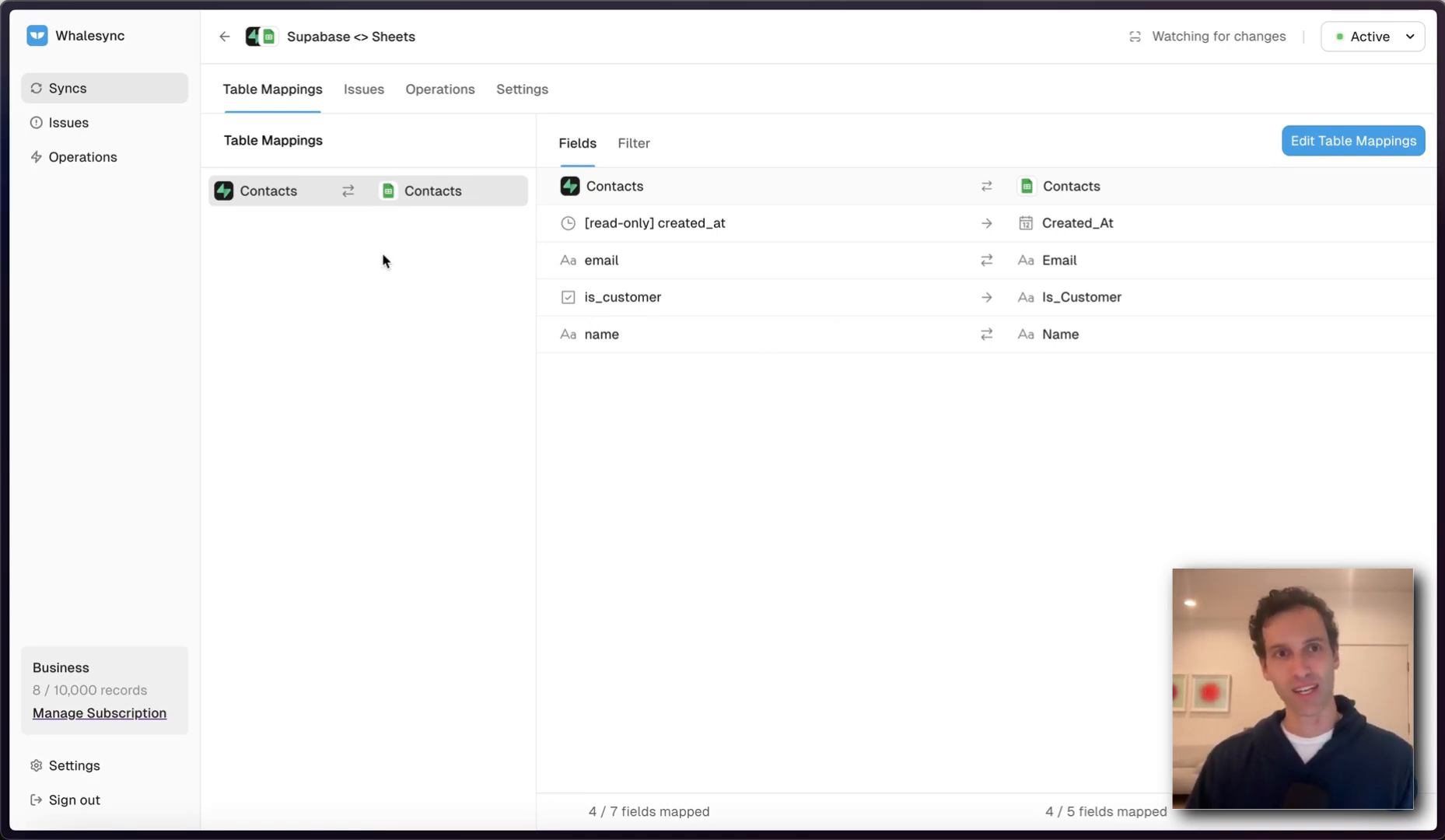
Switch the Supabase <> Sheets sync to its Operations log.
{"action": "left_click", "coordinate": [440, 90]}
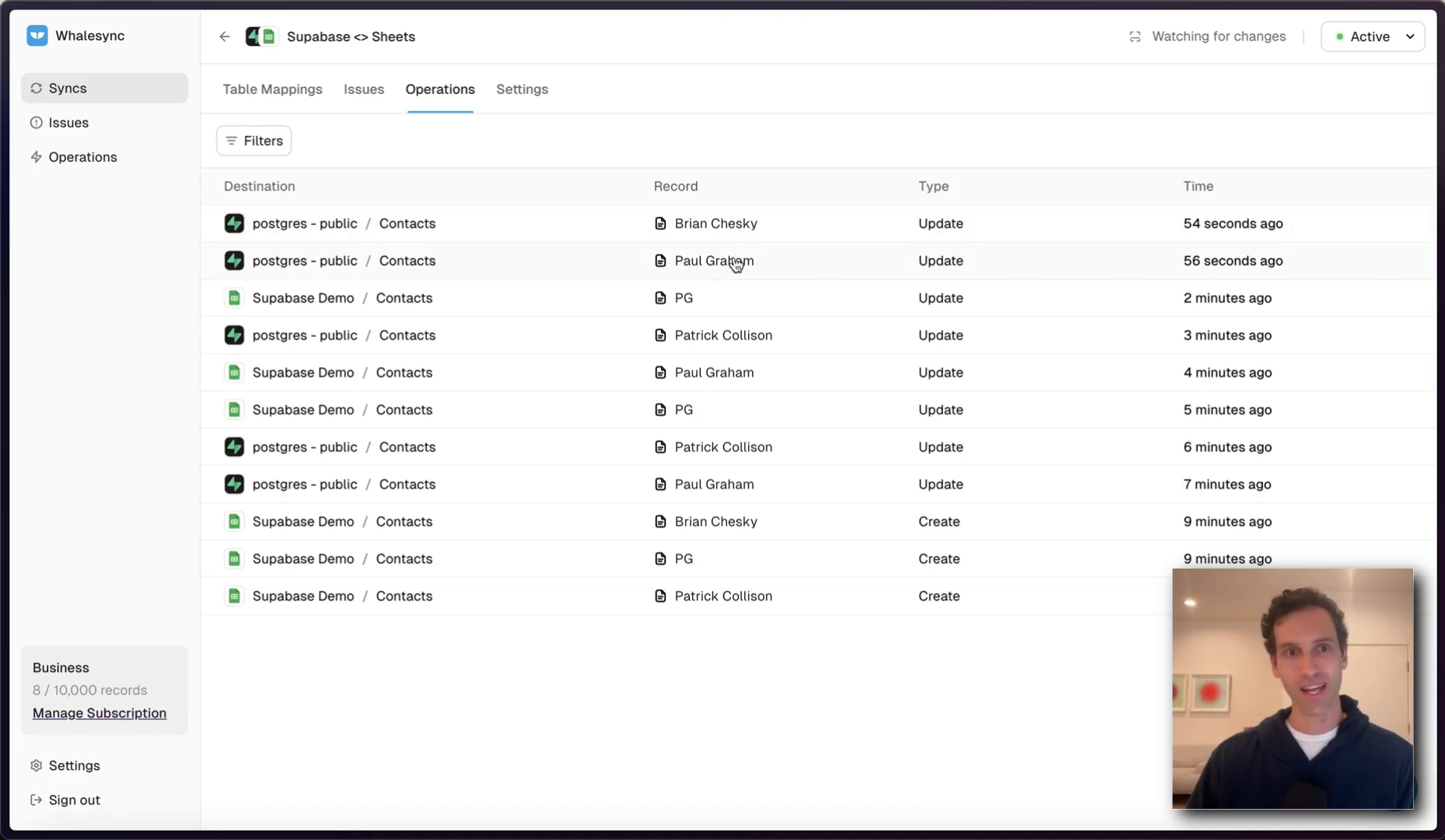
{"action": "mouse_move", "coordinate": [717, 348]}
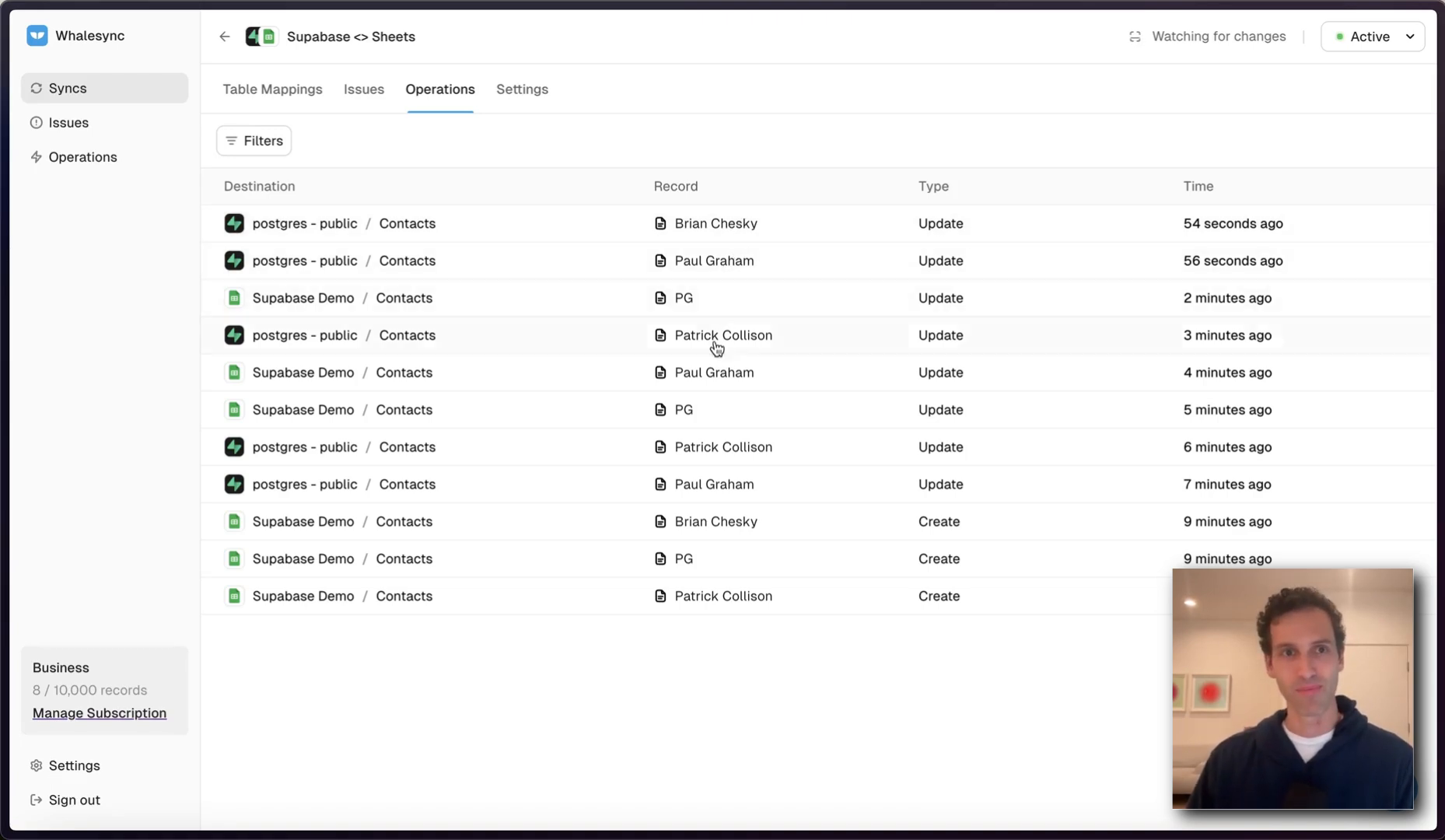
Return to the Table Mappings view of the Contacts sync.
{"action": "left_click", "coordinate": [273, 89]}
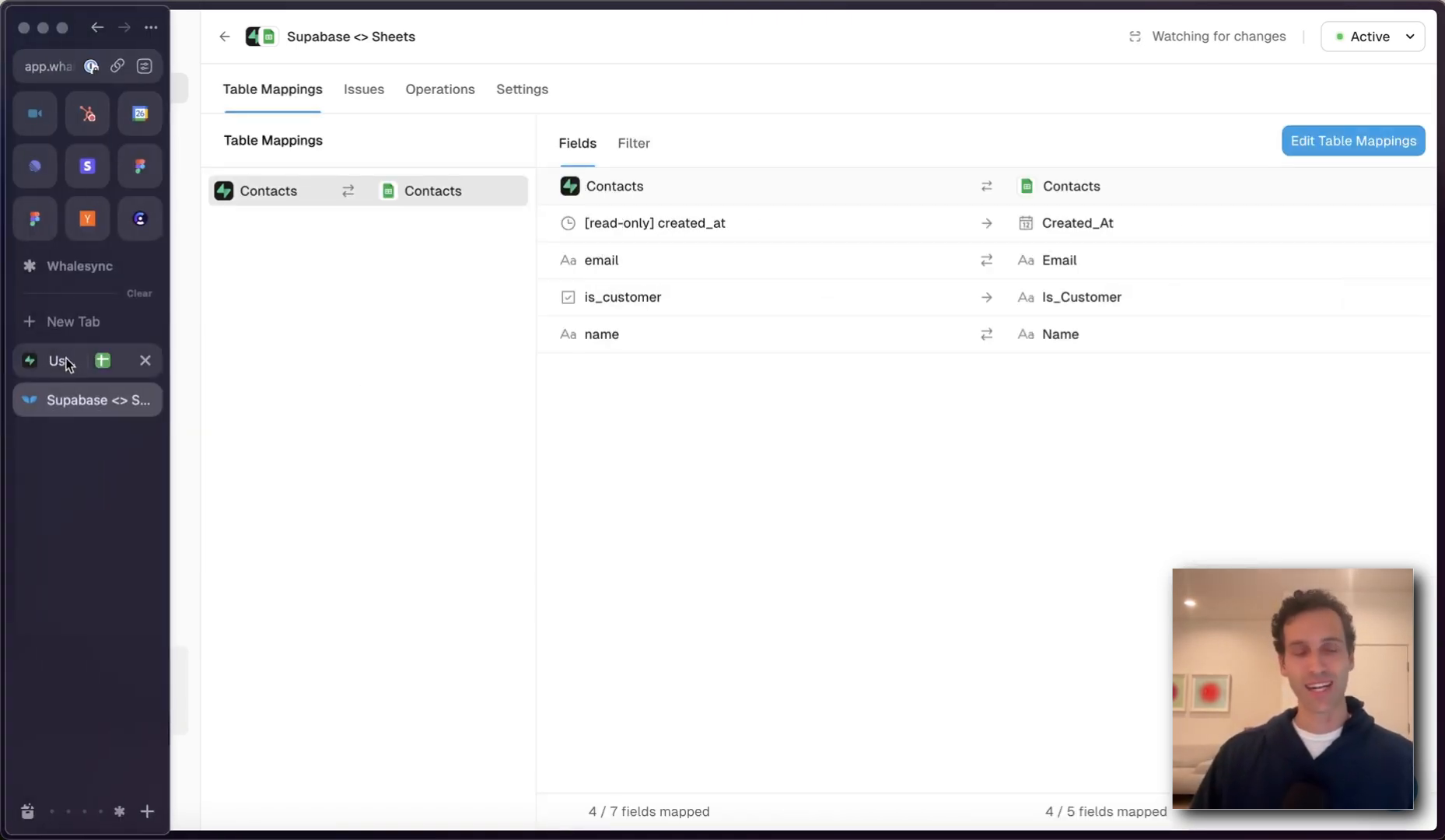